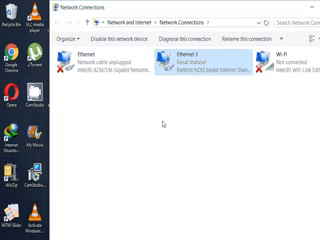
- Open the Ethernet adapter's Properties dialog listing its networking components
{"action": "double_click", "coordinate": [196, 62]}
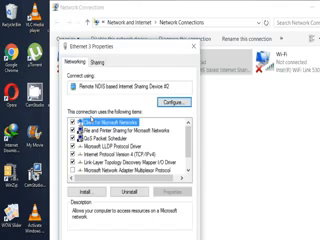